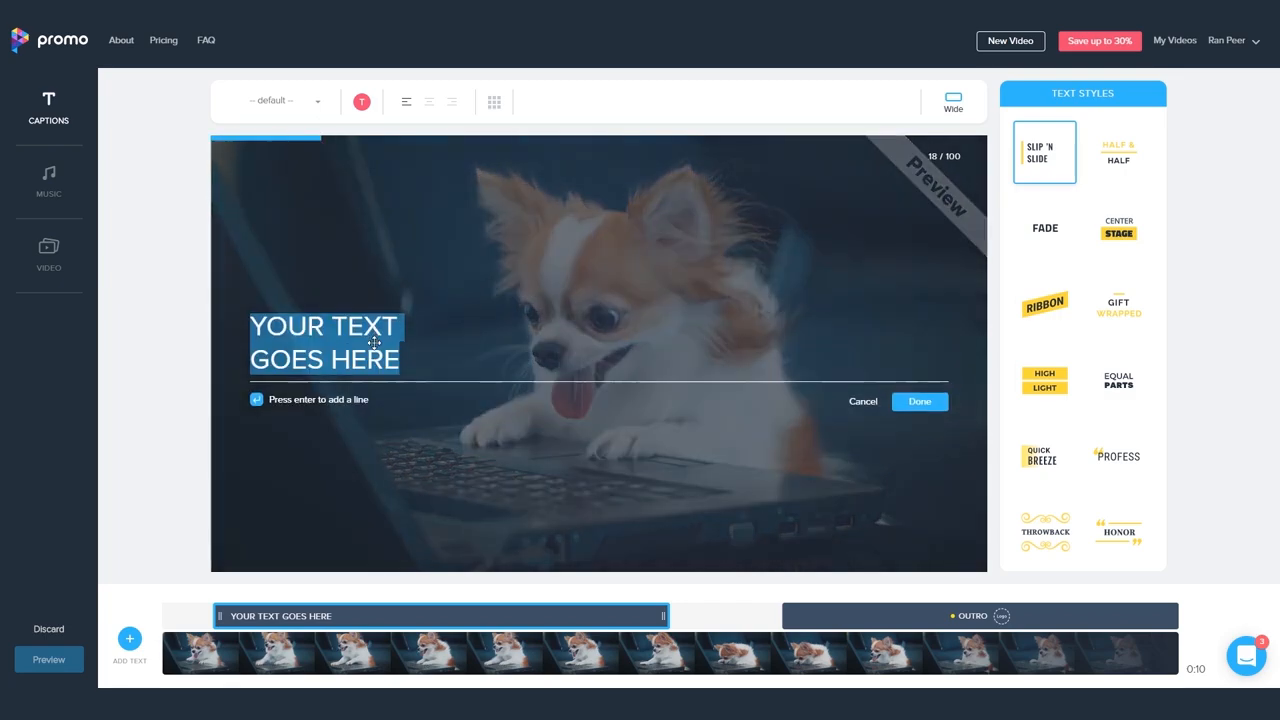
# Enter the caption "Don't Chiwanna Watch My Video??" and break it after 'Chiwanna' into two lines
pyautogui.write("Don't Chiwanna Watch My Video??")
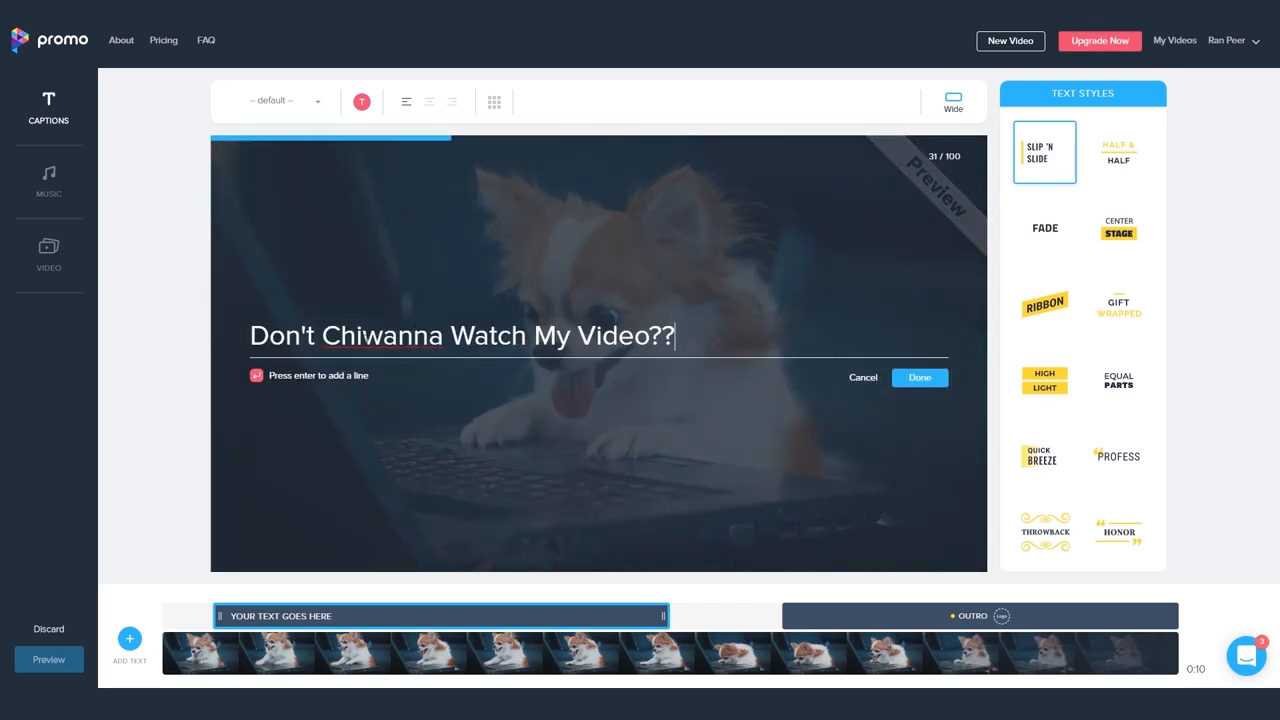
pyautogui.click(918, 377)
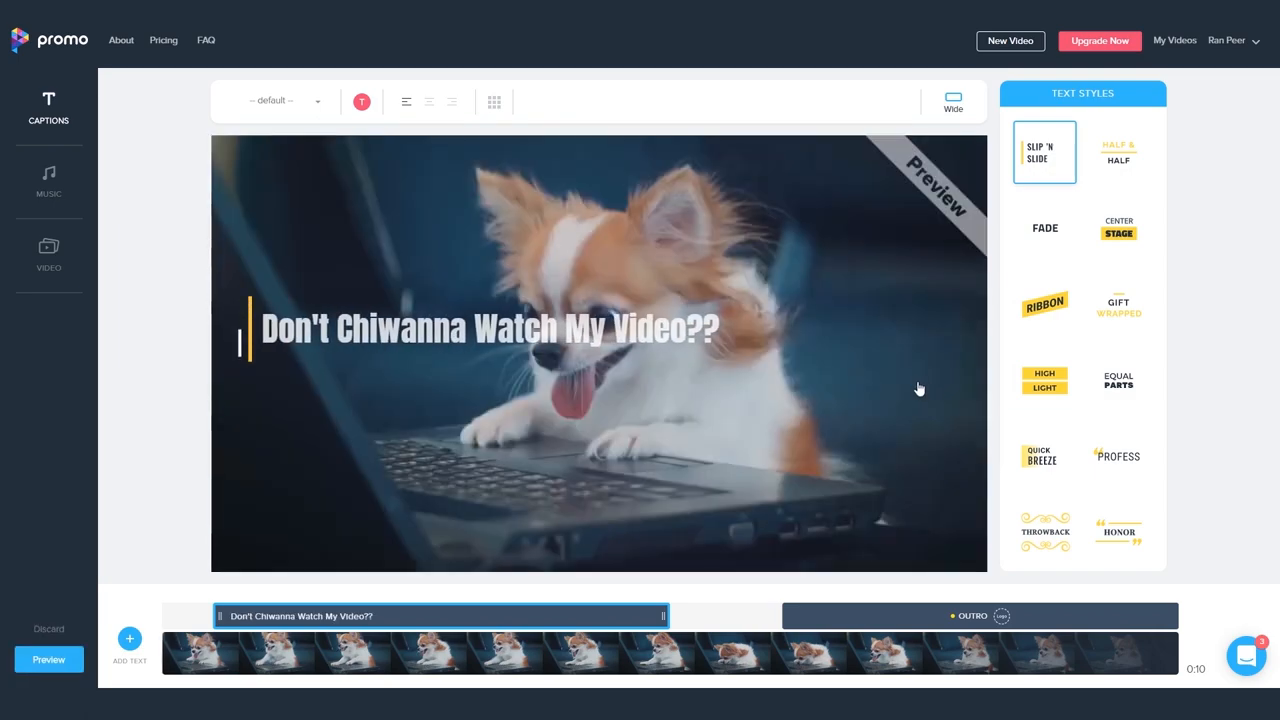
pyautogui.click(490, 328)
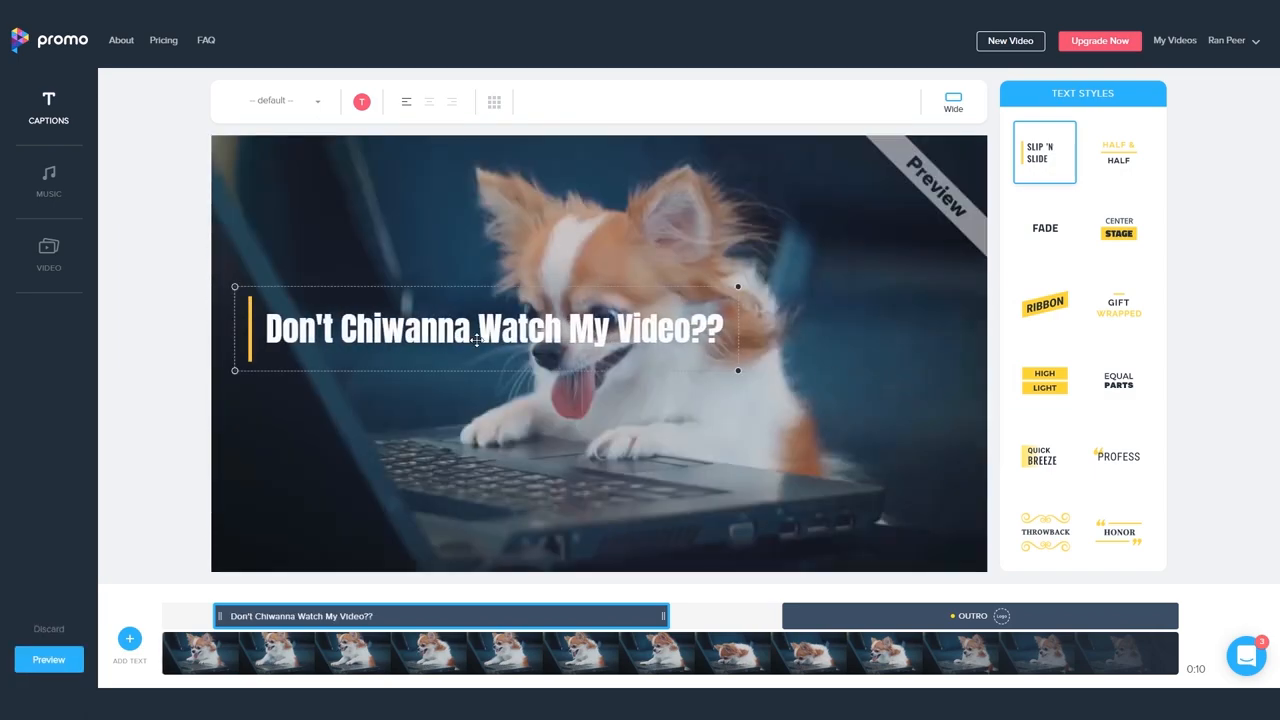
pyautogui.doubleClick(494, 328)
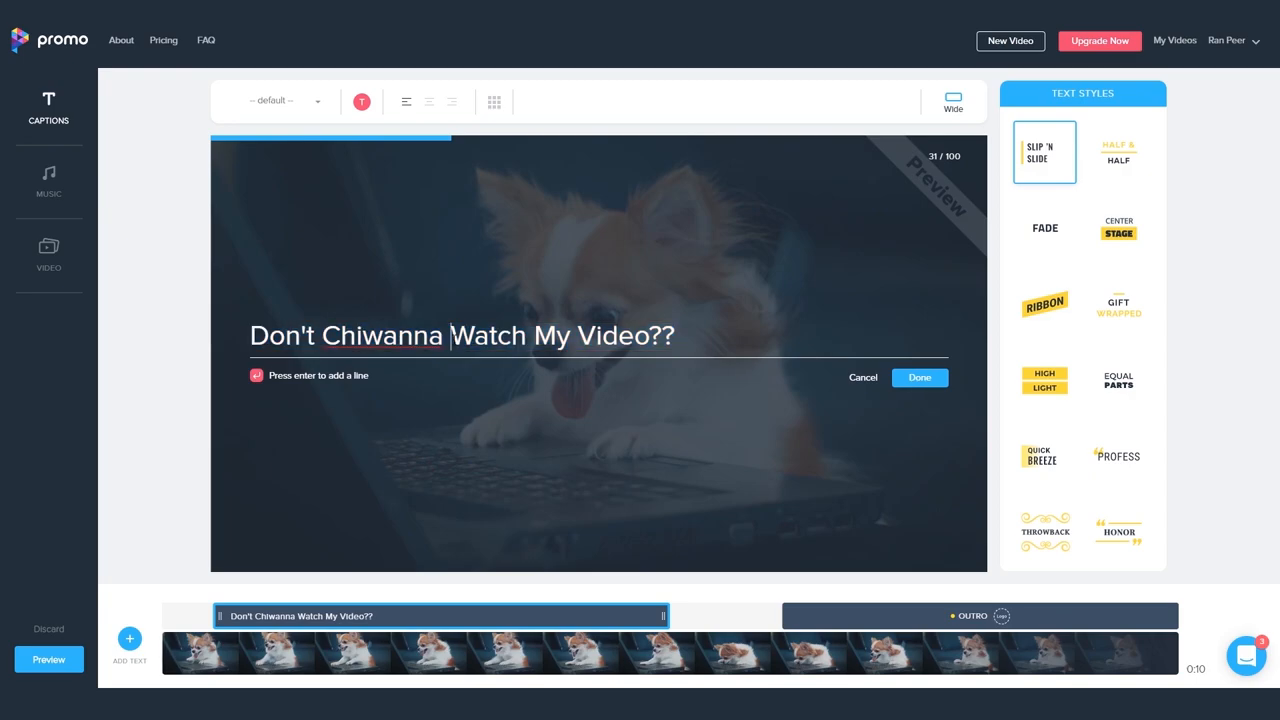
pyautogui.press('enter')
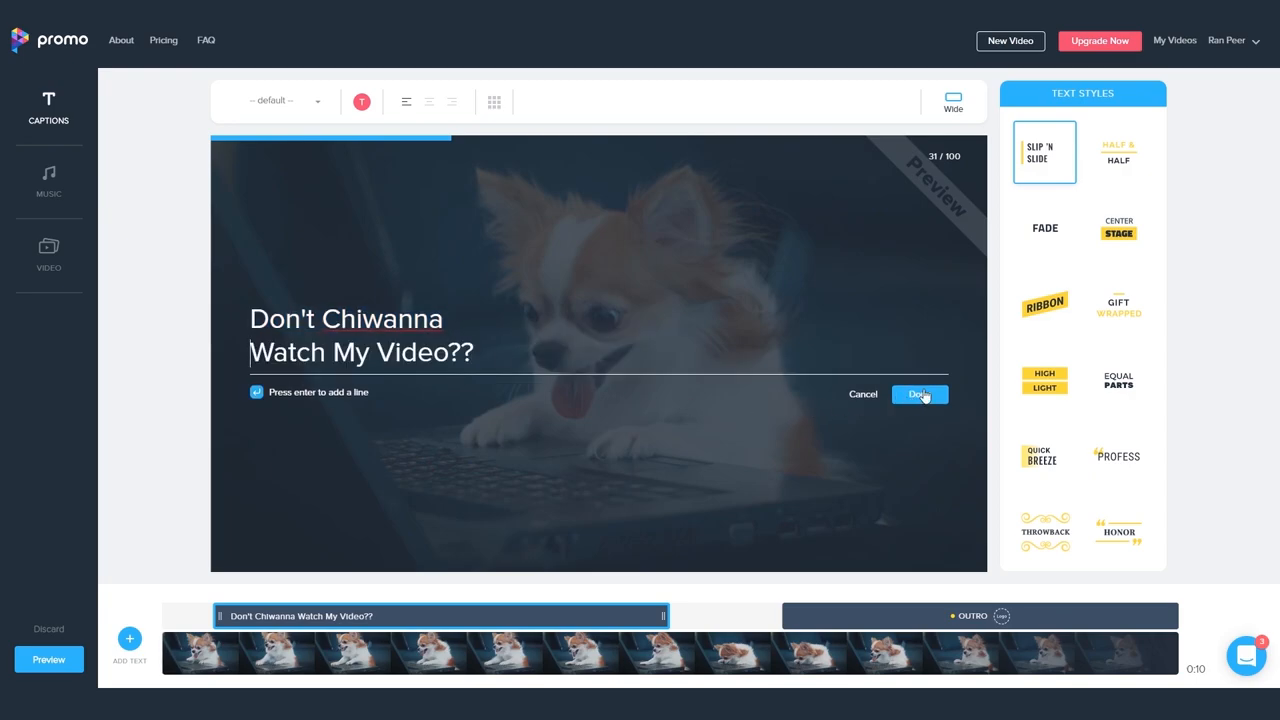
pyautogui.click(917, 393)
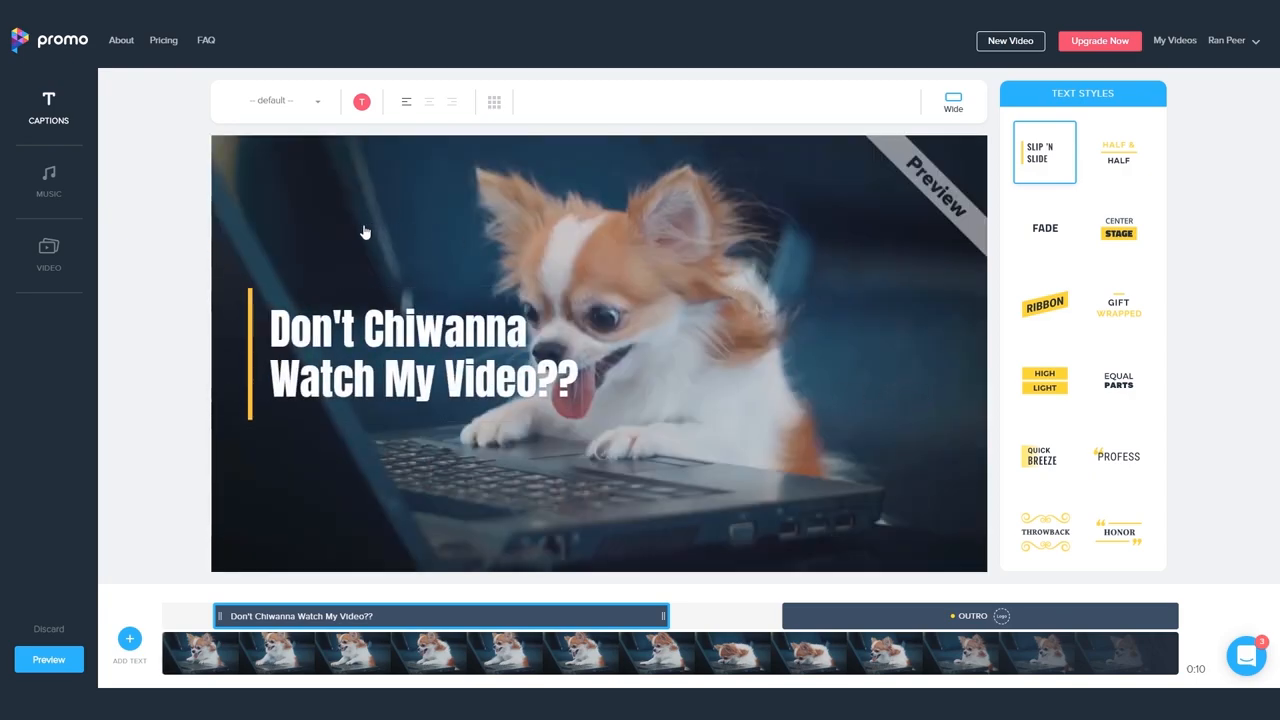
# Try the Bangers font on the caption, revert to the default font, and bring up colour choices
pyautogui.click(280, 100)
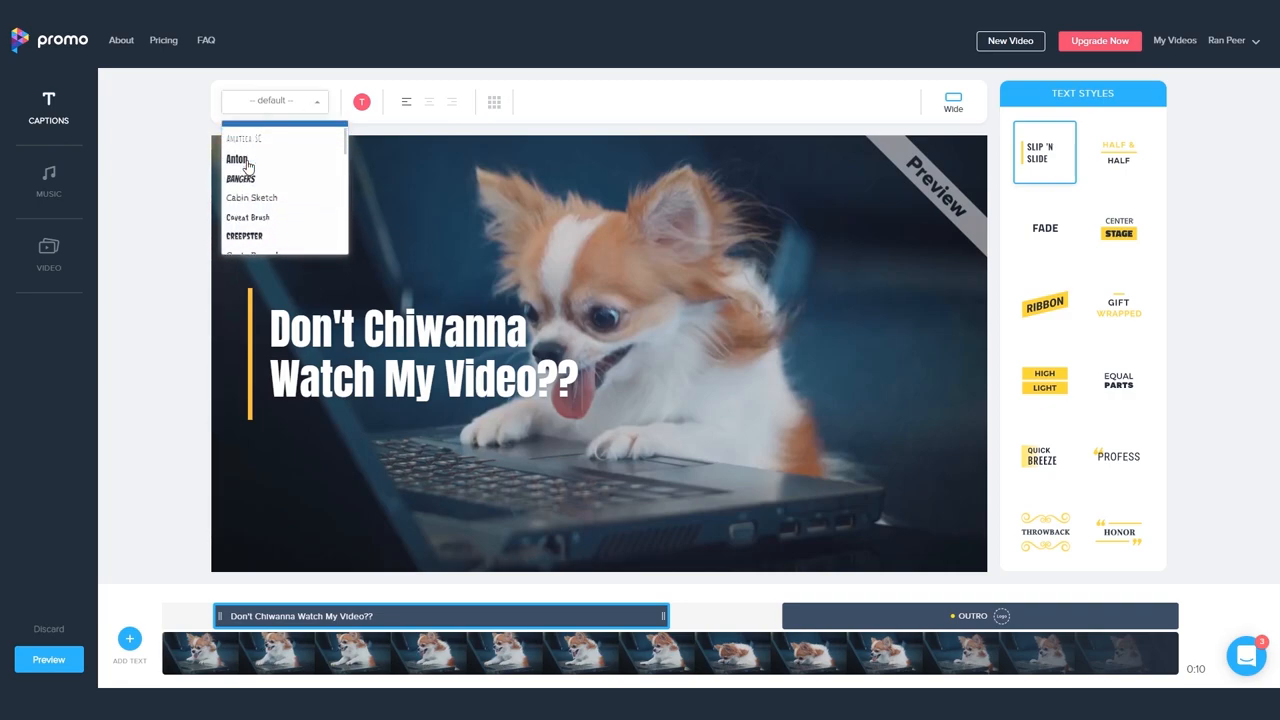
pyautogui.click(239, 178)
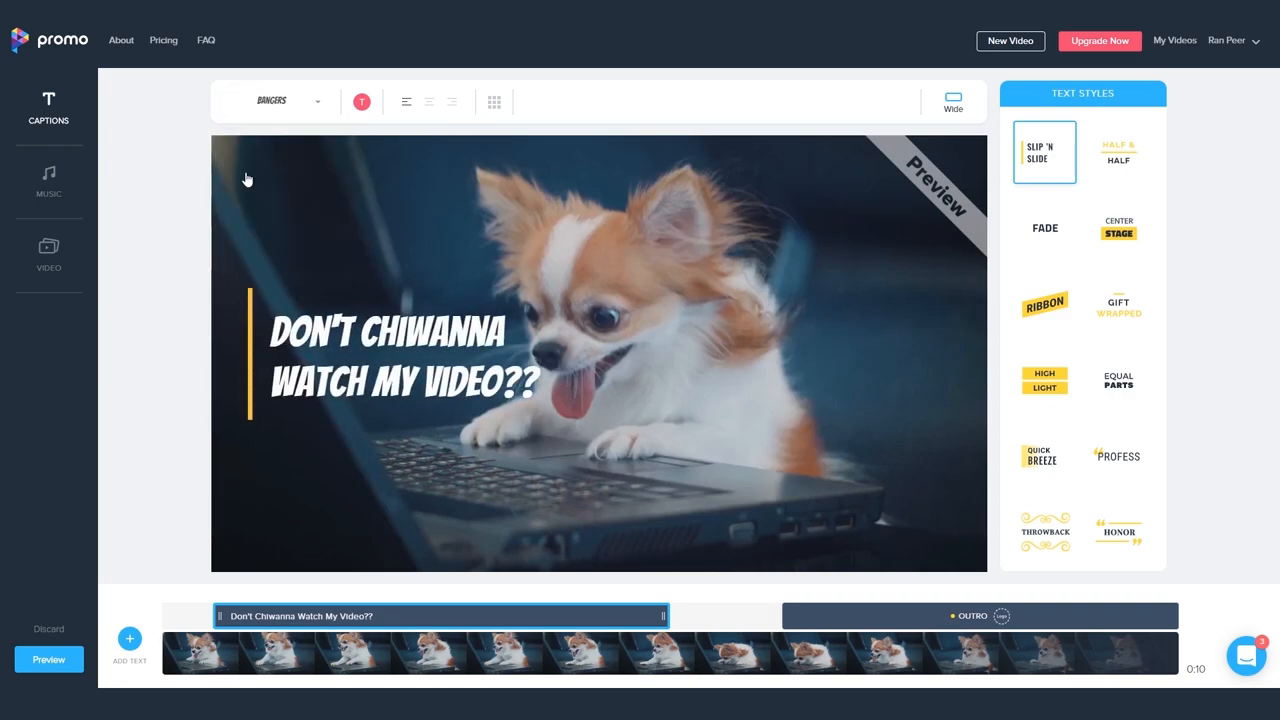
pyautogui.click(280, 101)
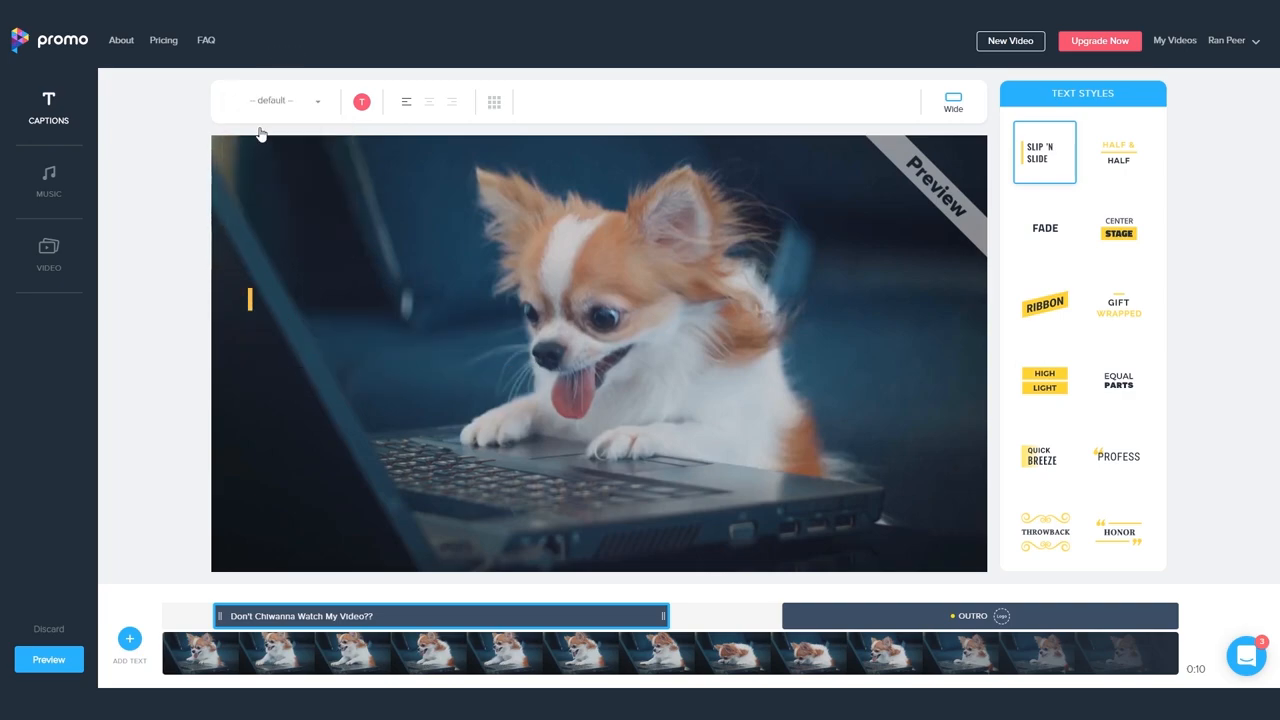
pyautogui.click(361, 101)
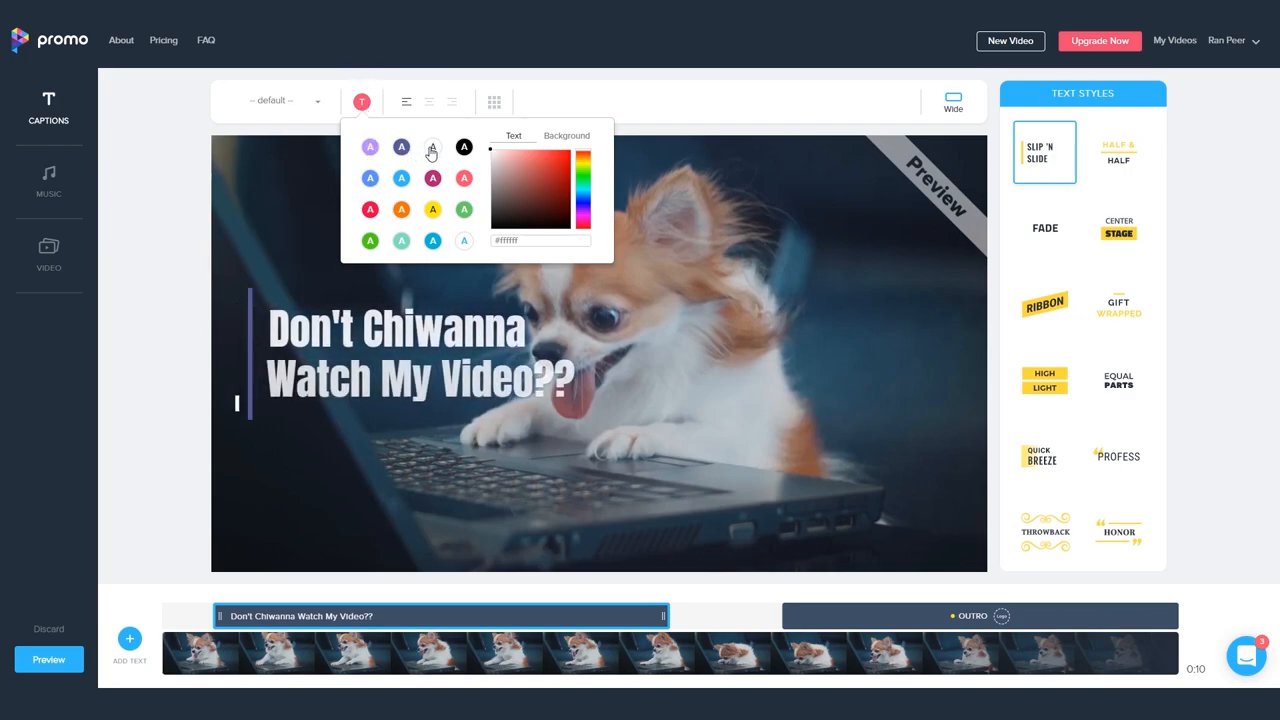
# Trial red caption text, then set the accent bar to blue and the text back to white
pyautogui.click(464, 178)
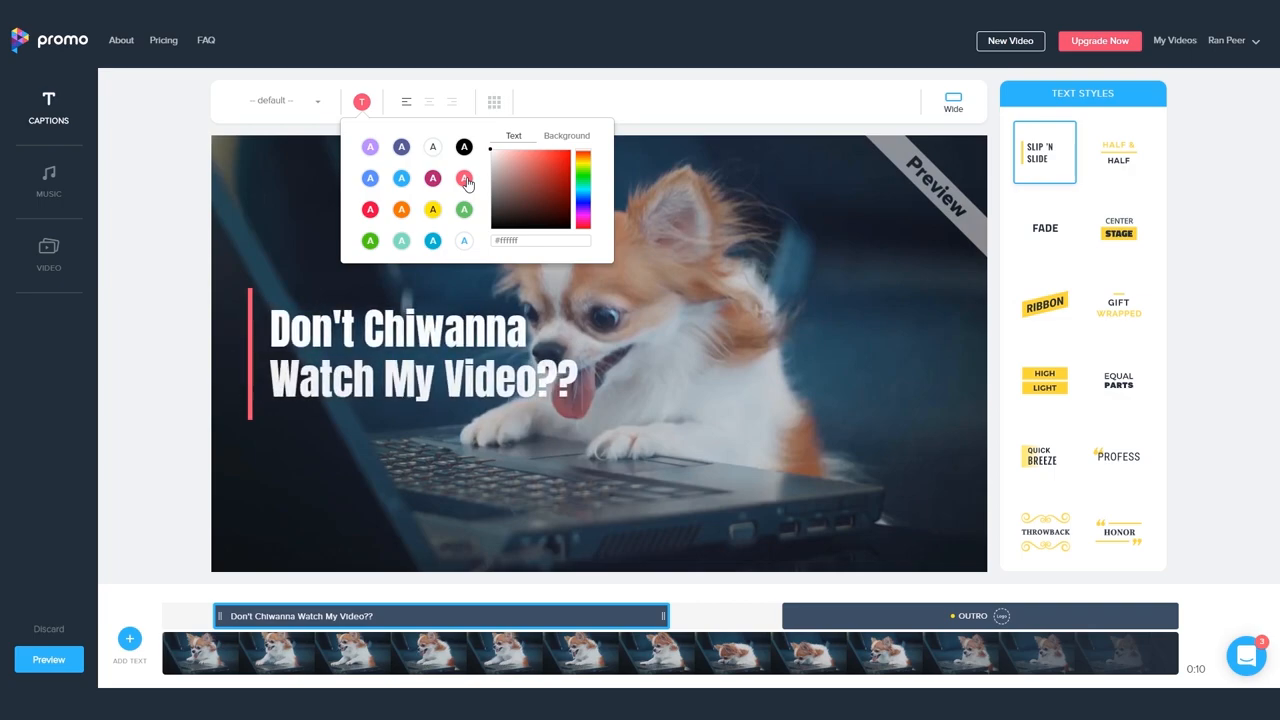
pyautogui.click(573, 148)
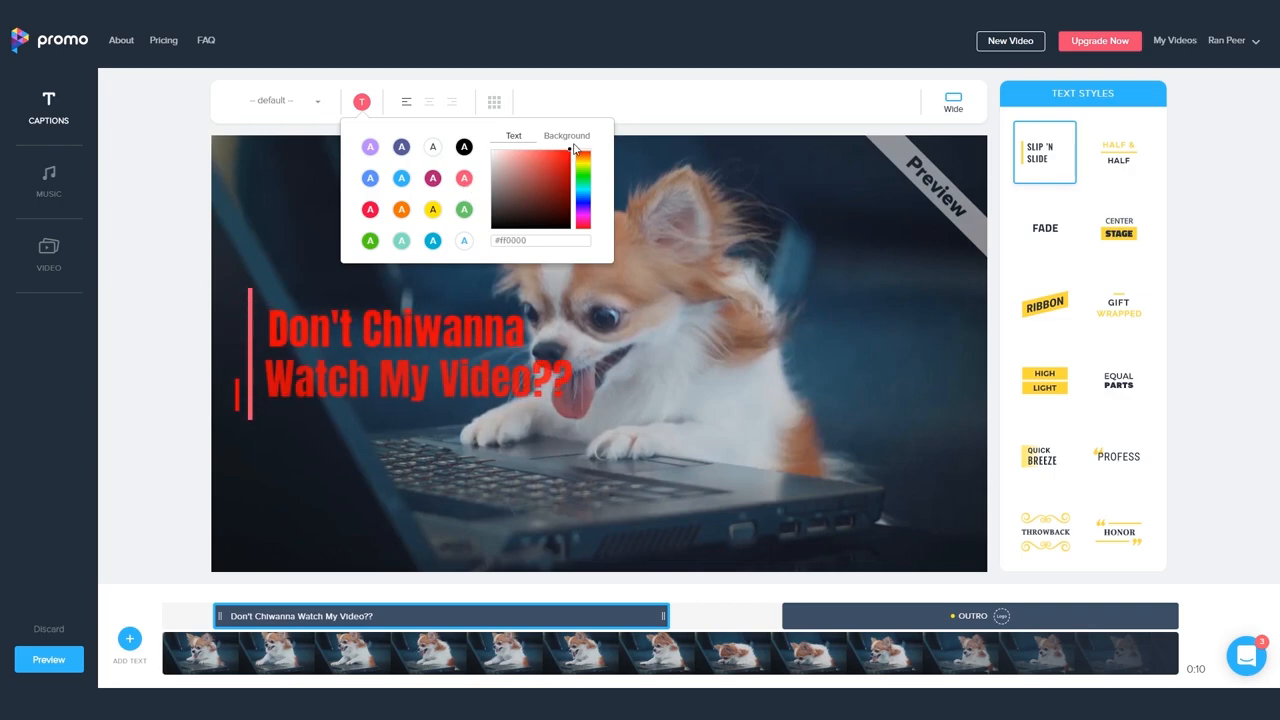
pyautogui.click(585, 208)
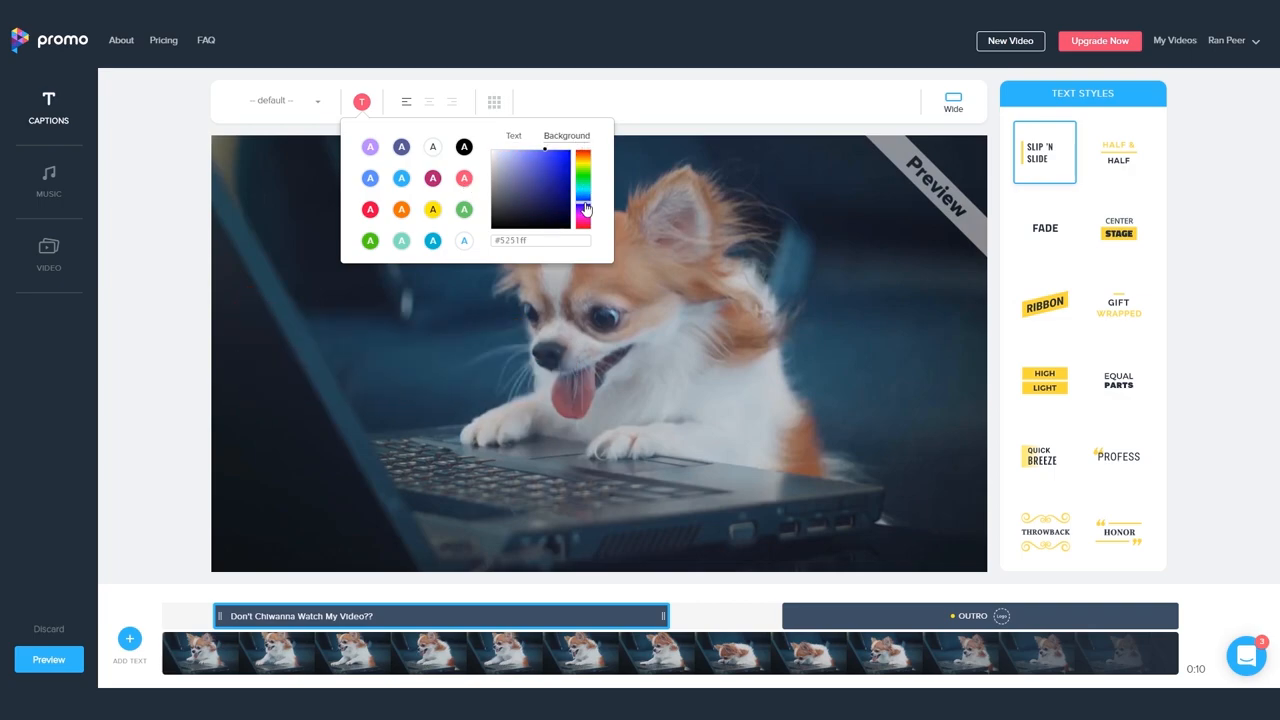
pyautogui.click(432, 178)
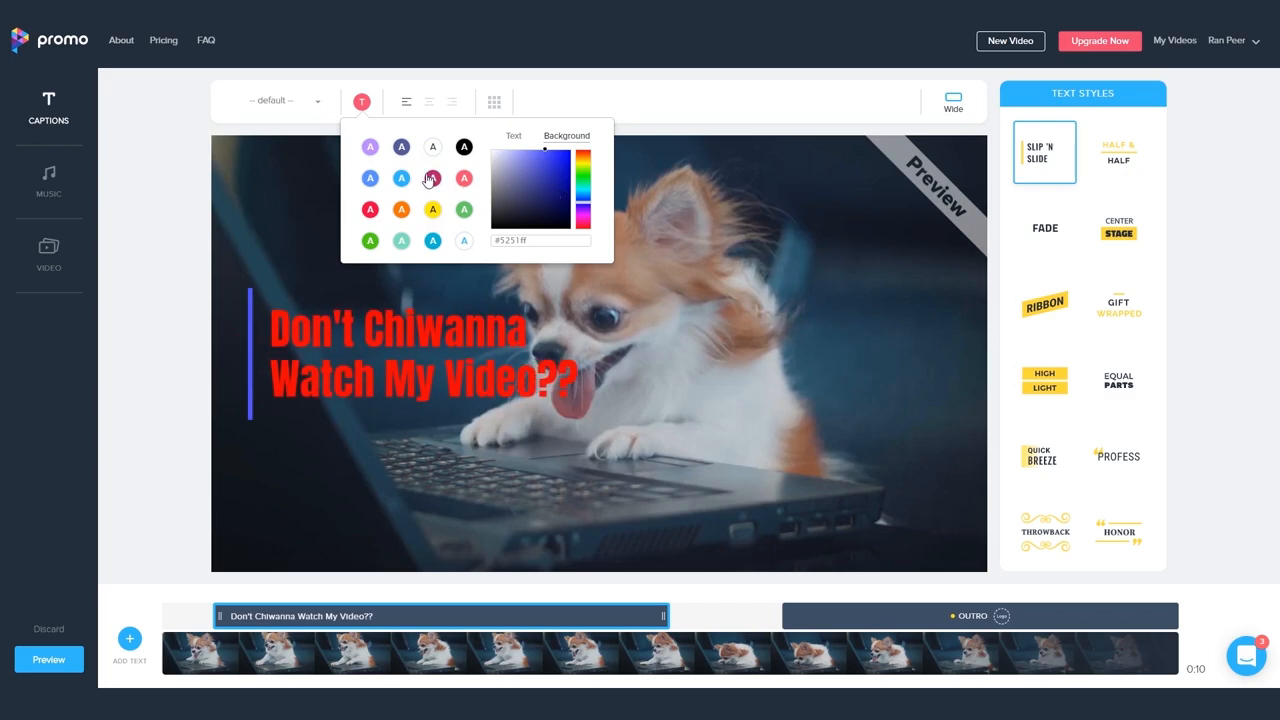
pyautogui.click(370, 178)
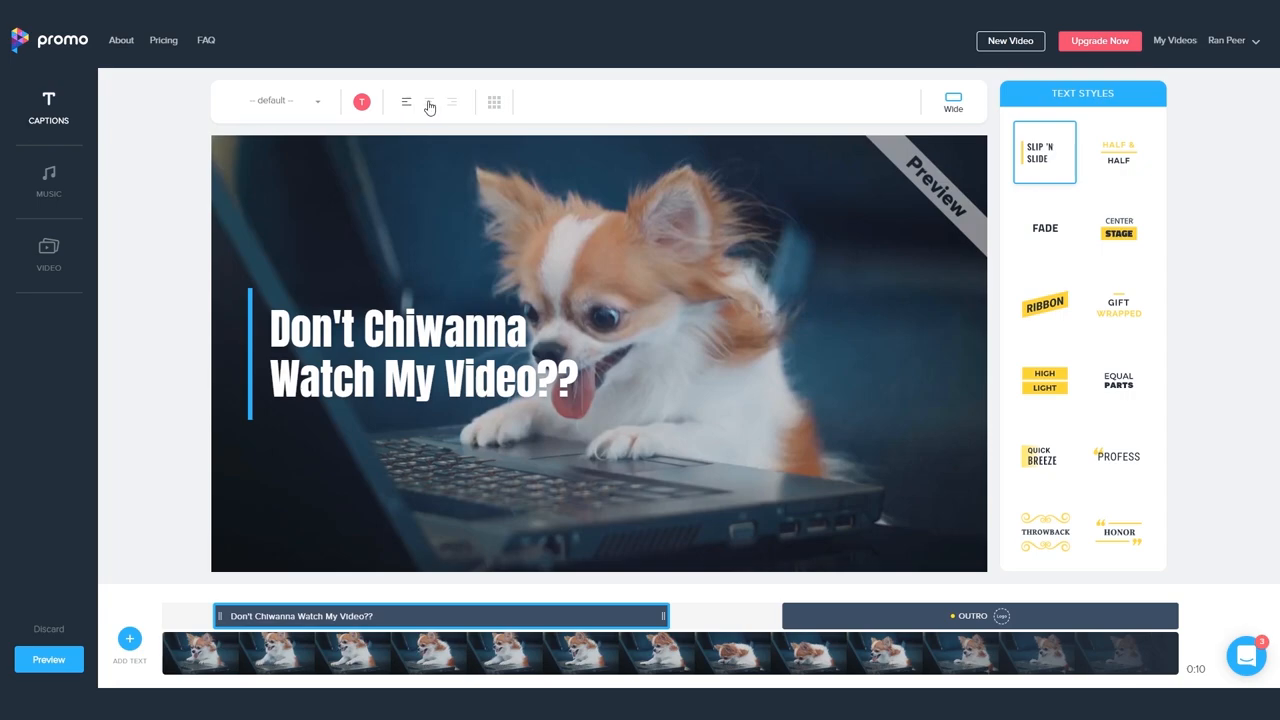
# Centre-align the caption lines after a right-align trial and position the caption mid-frame
pyautogui.click(429, 101)
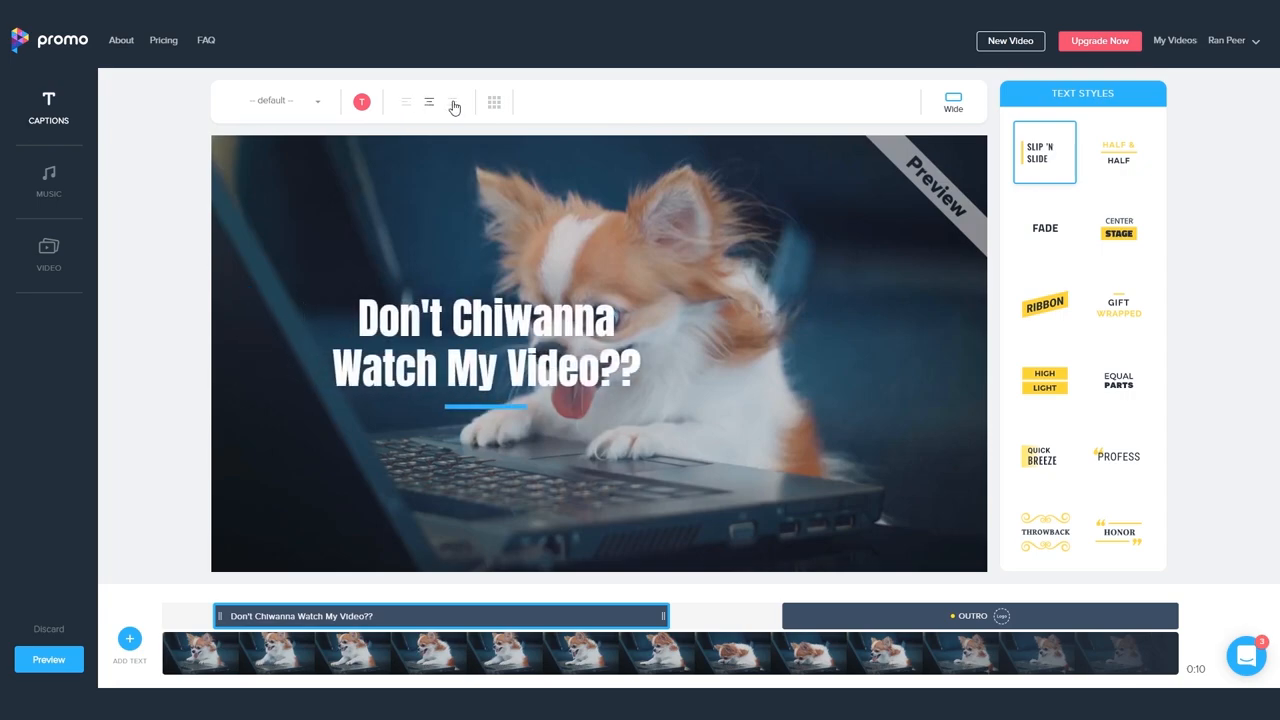
pyautogui.click(451, 102)
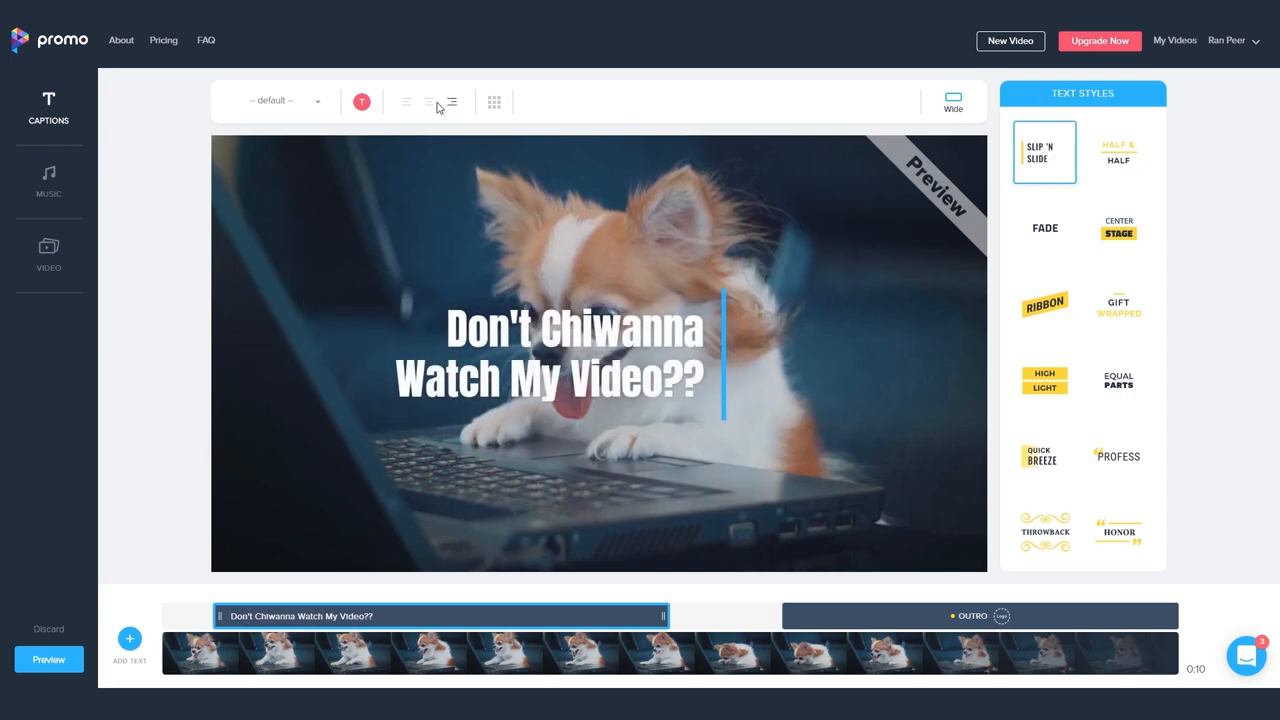
pyautogui.click(429, 102)
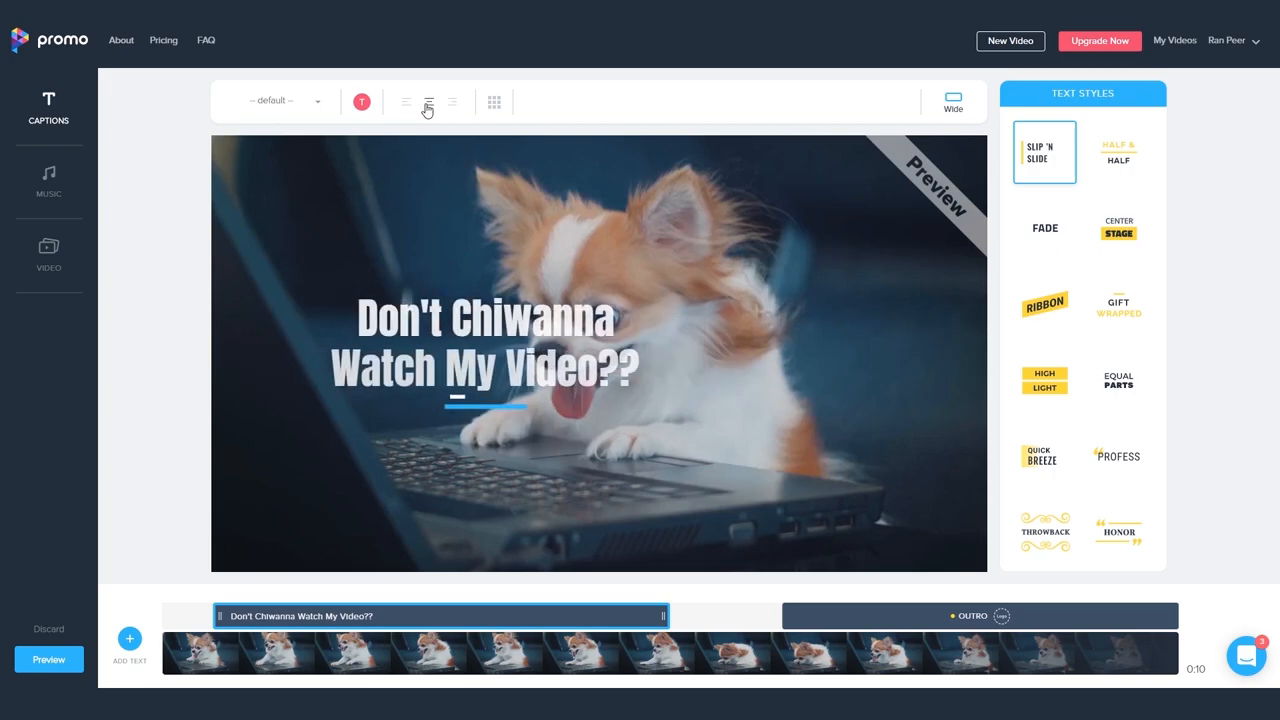
pyautogui.click(494, 102)
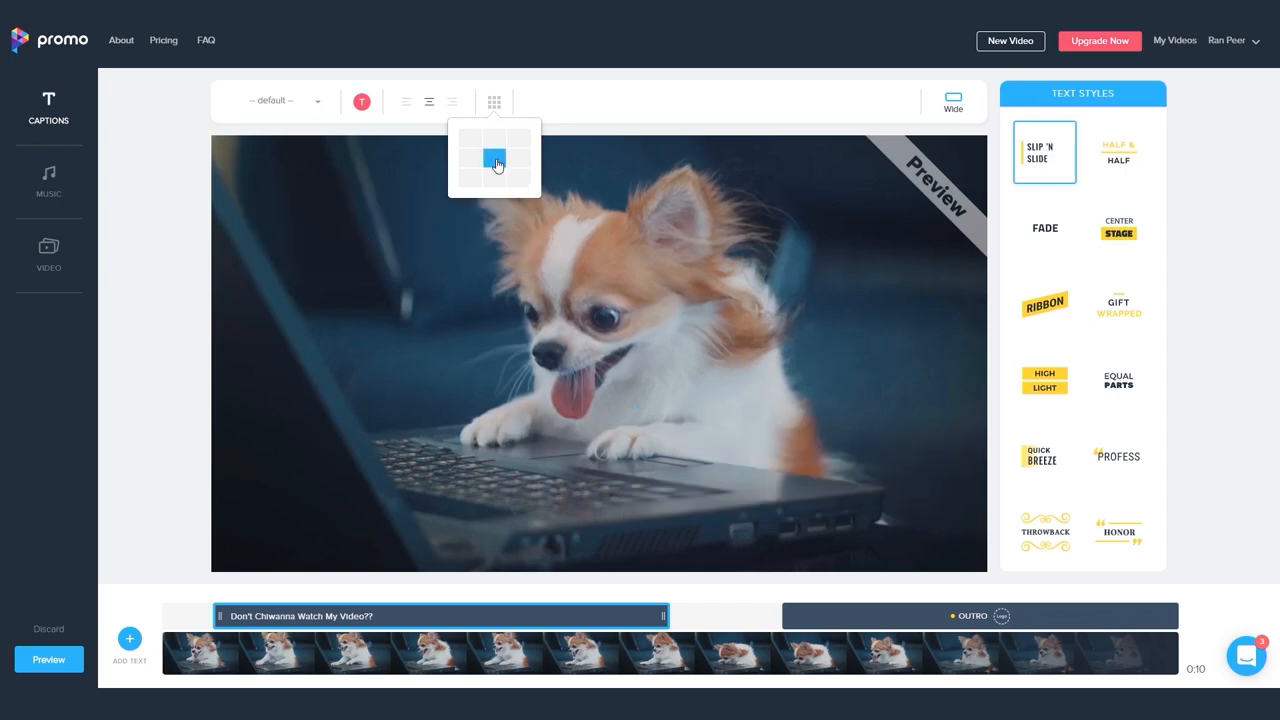
pyautogui.click(493, 151)
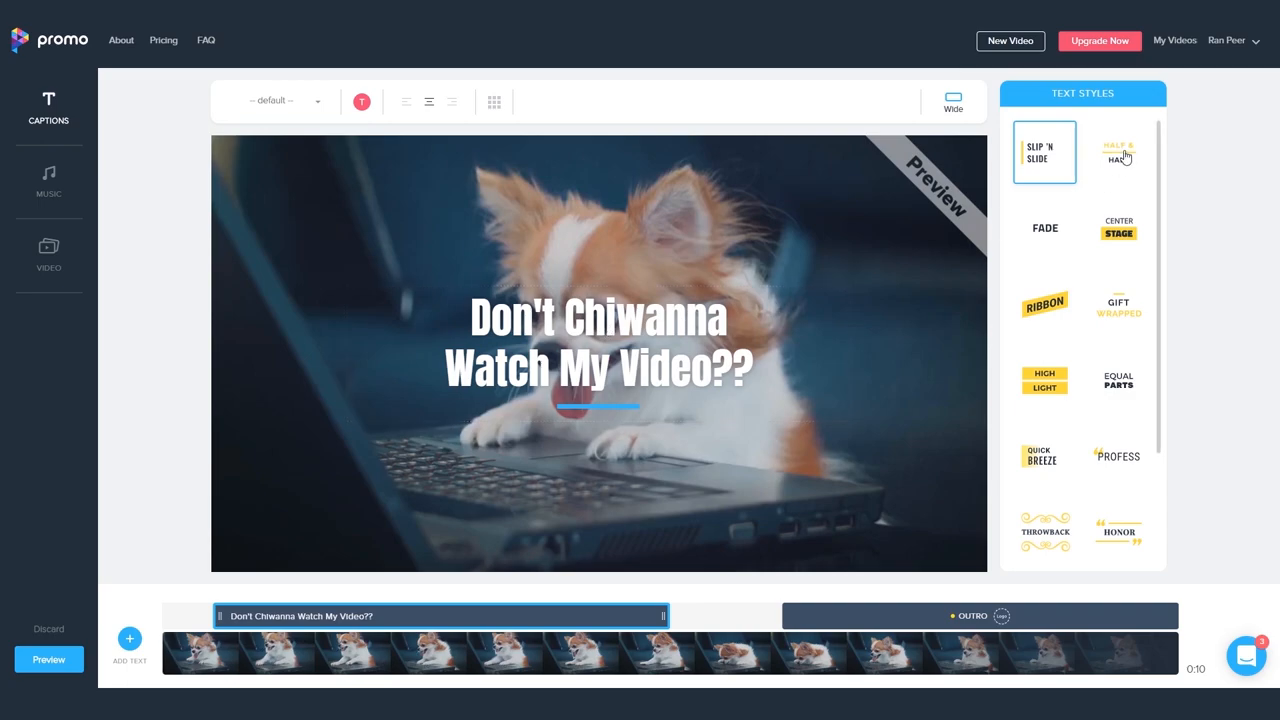
# Apply the Ribbon text style after trying Fade and Center Stage, then replay its animation
pyautogui.click(1044, 228)
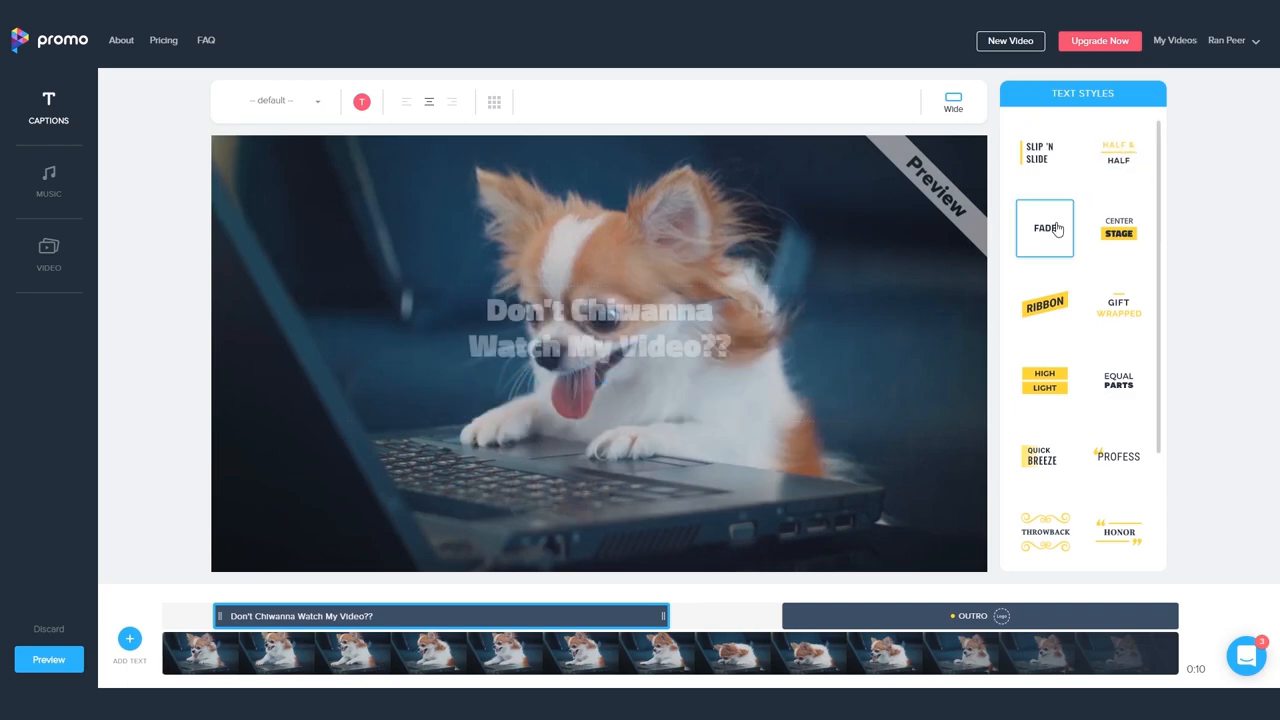
pyautogui.click(1118, 228)
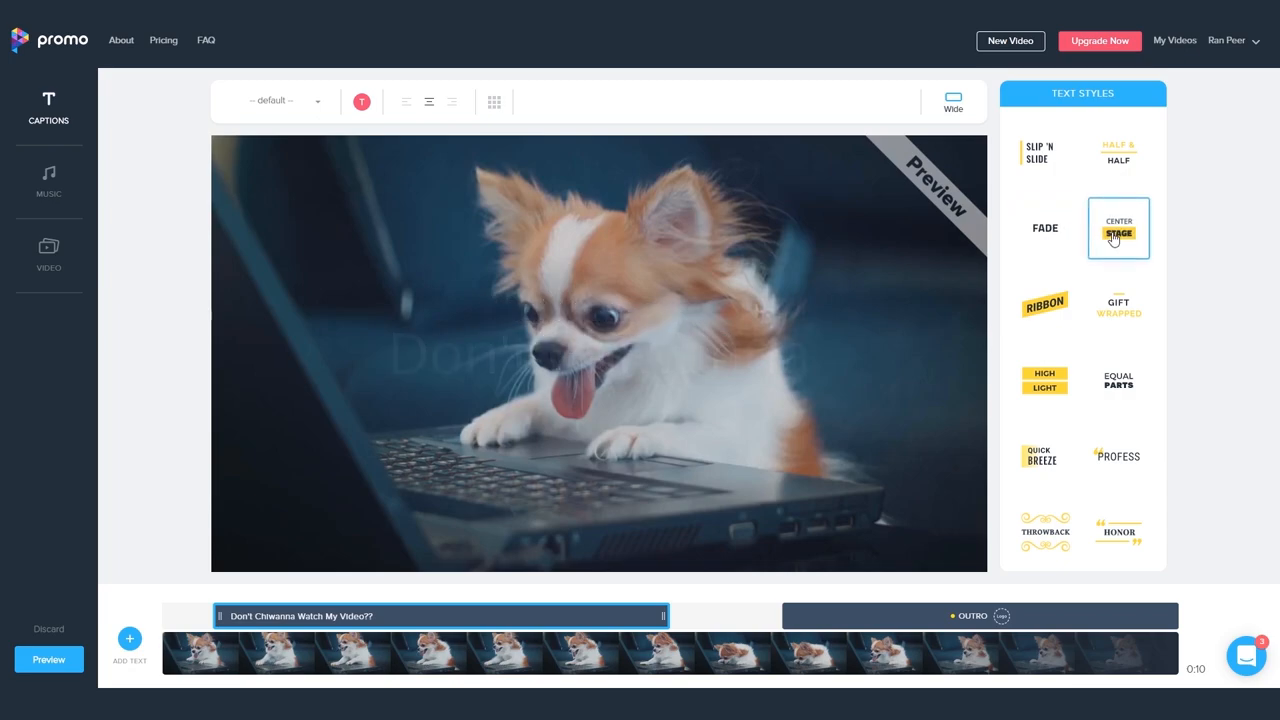
pyautogui.click(1118, 227)
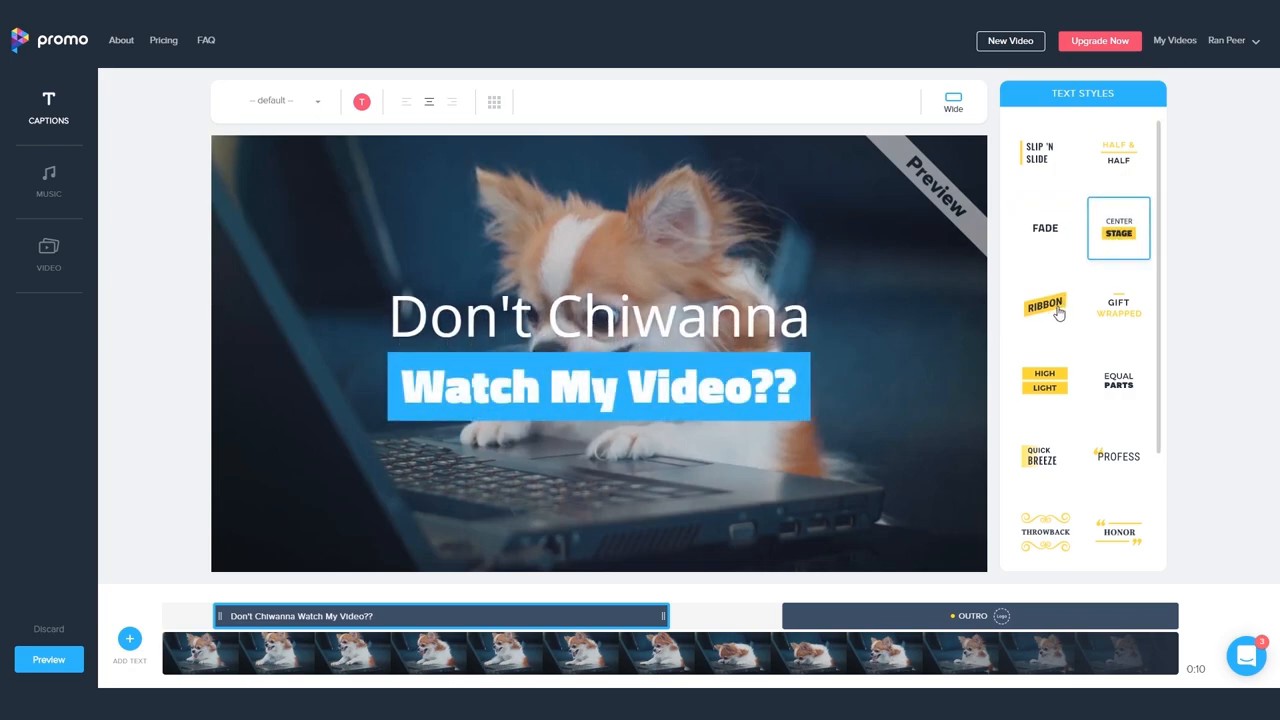
pyautogui.click(1044, 305)
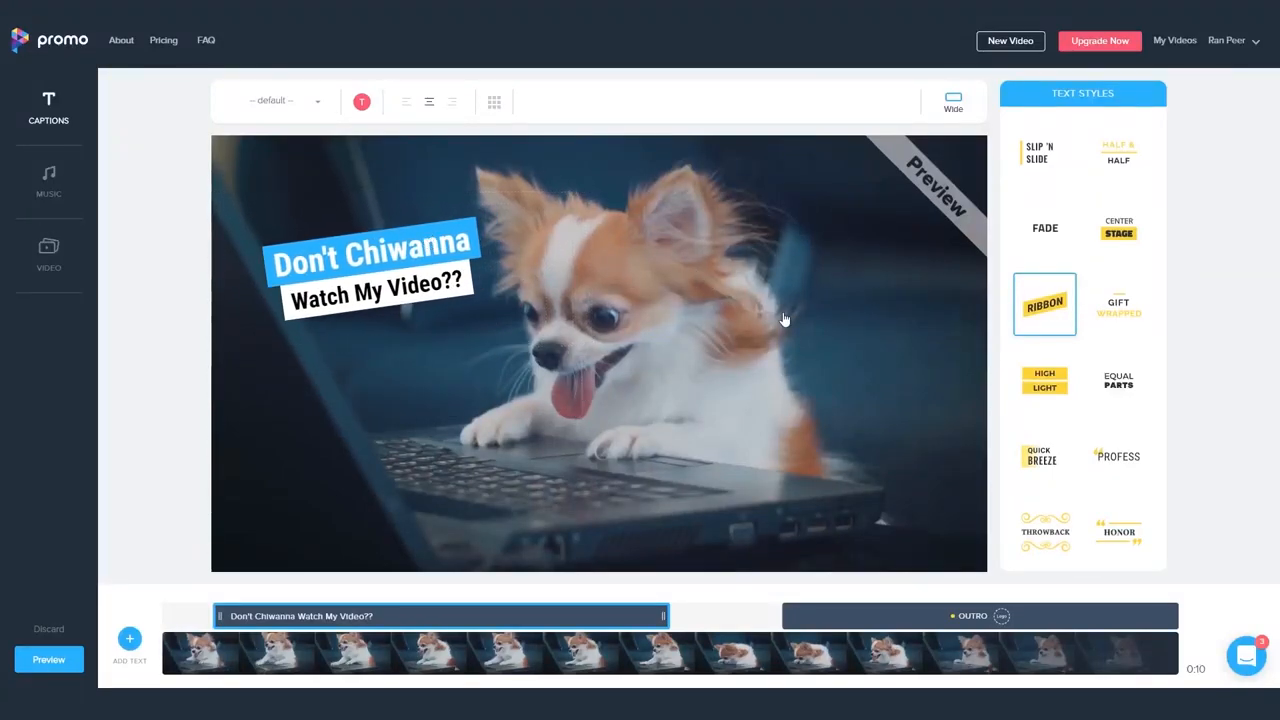
pyautogui.click(1044, 303)
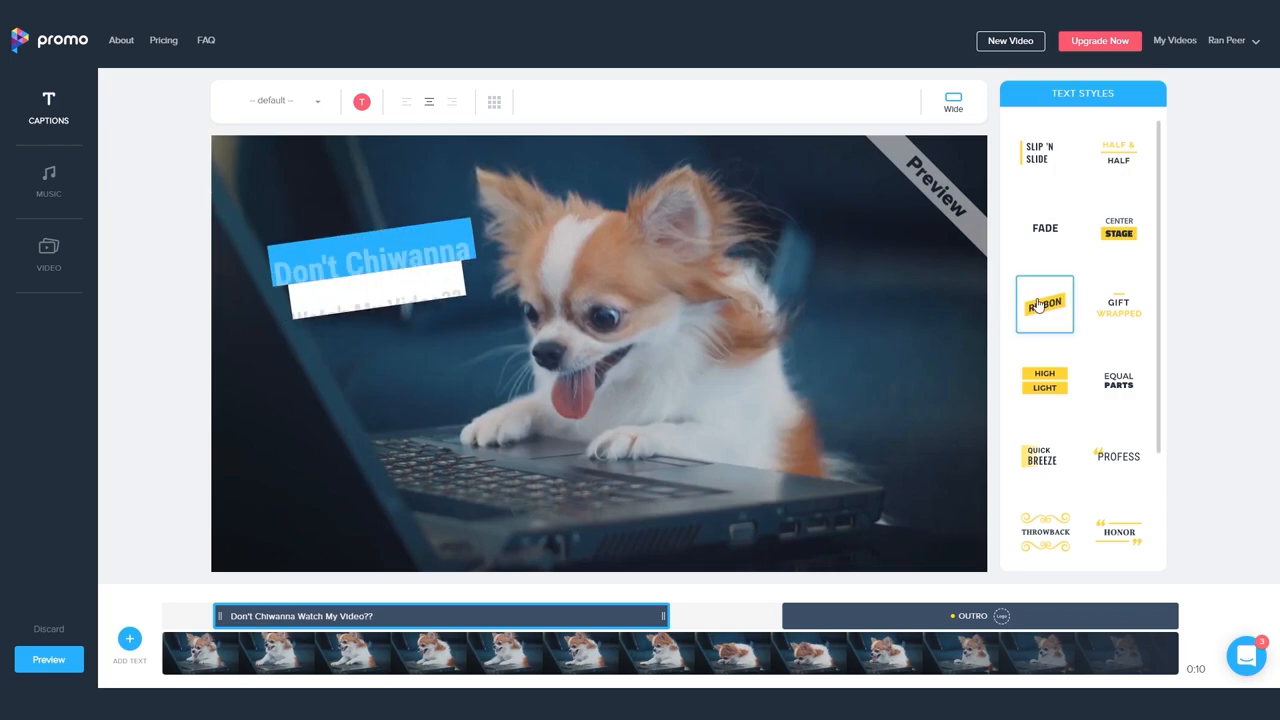